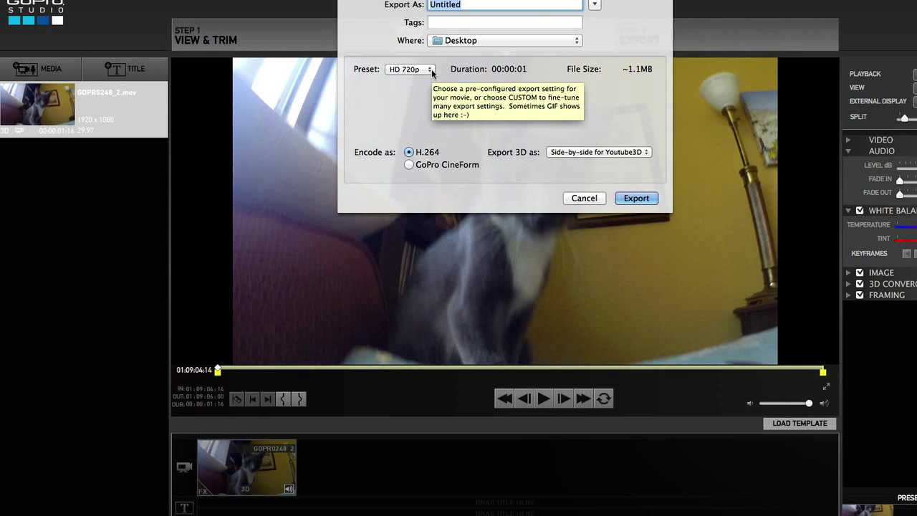
Step: Export the movie as 'bunxy.avi' to the Desktop with the HD 720p preset
type("bunxy.")
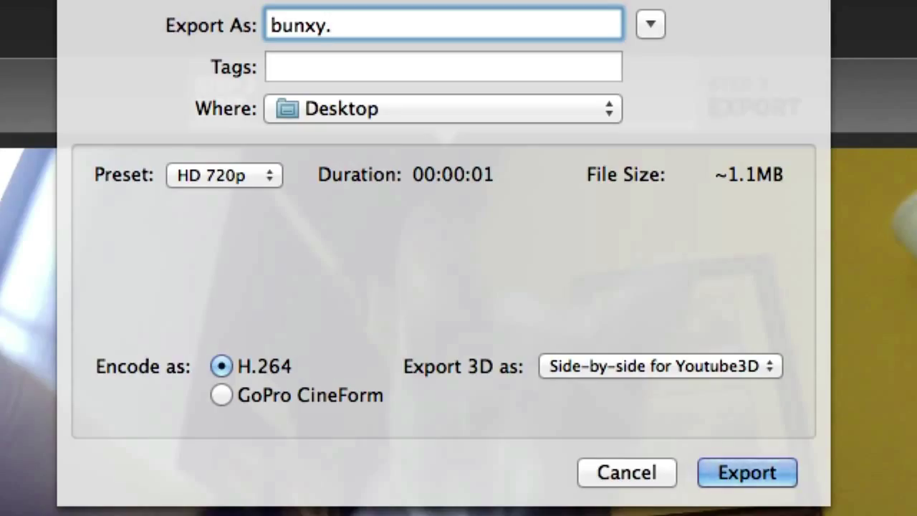
type("avi")
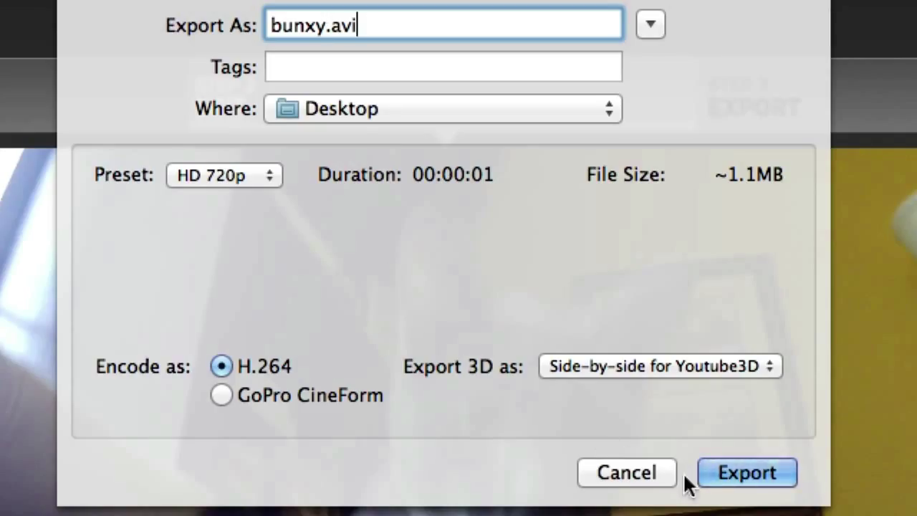
left_click(746, 473)
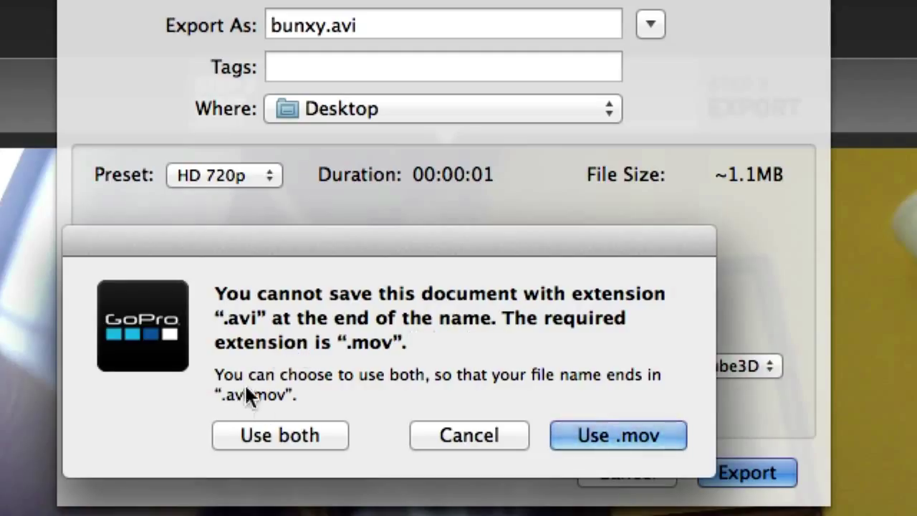
mouse_move(465, 398)
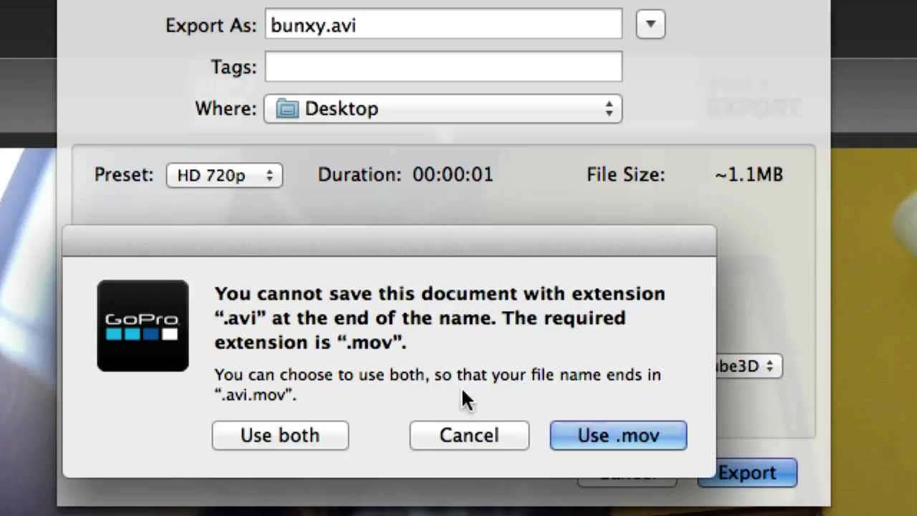
mouse_move(240, 405)
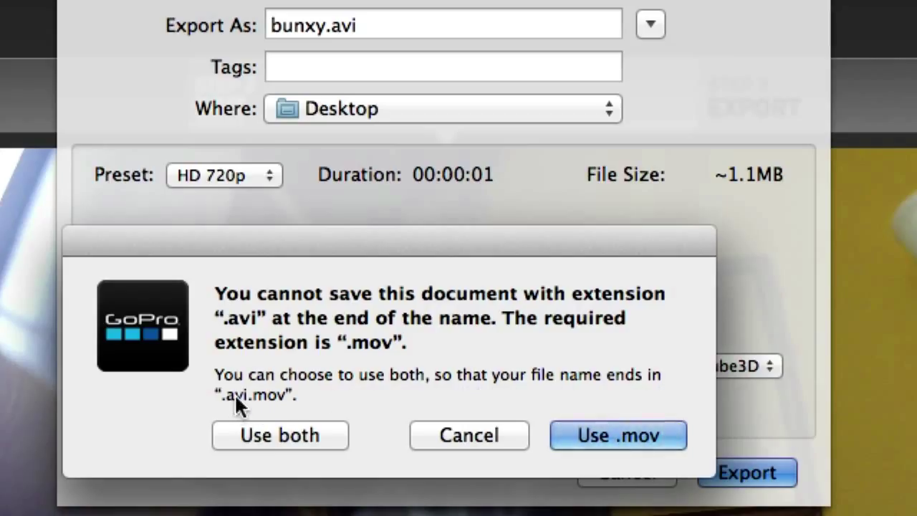